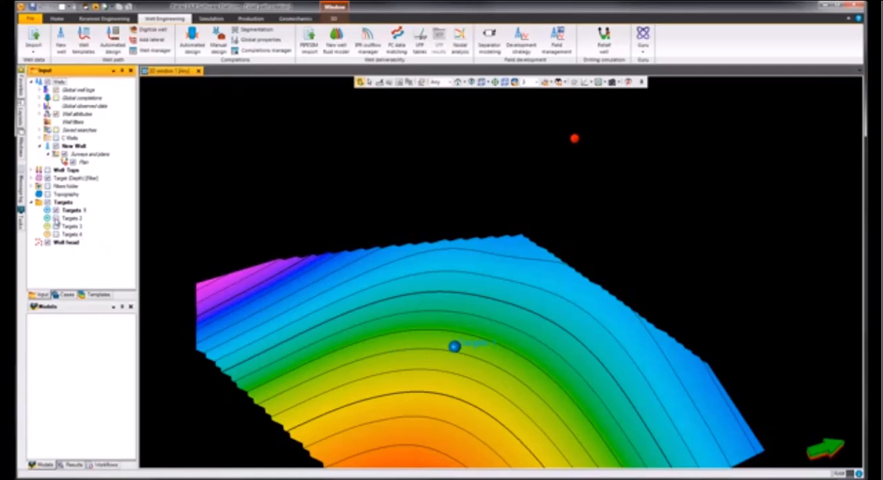
Step: Open the well templates for New Well and preview the J, S and relief layouts
{"action": "left_click", "coordinate": [56, 18]}
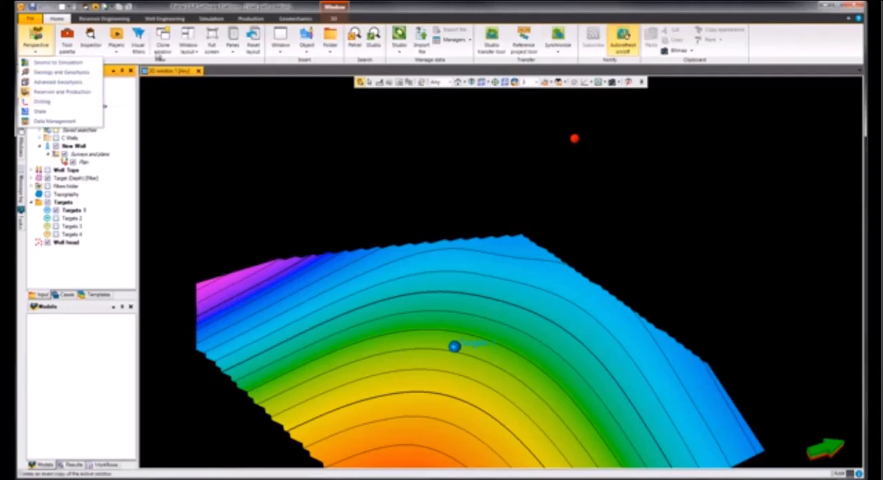
{"action": "left_click", "coordinate": [163, 18]}
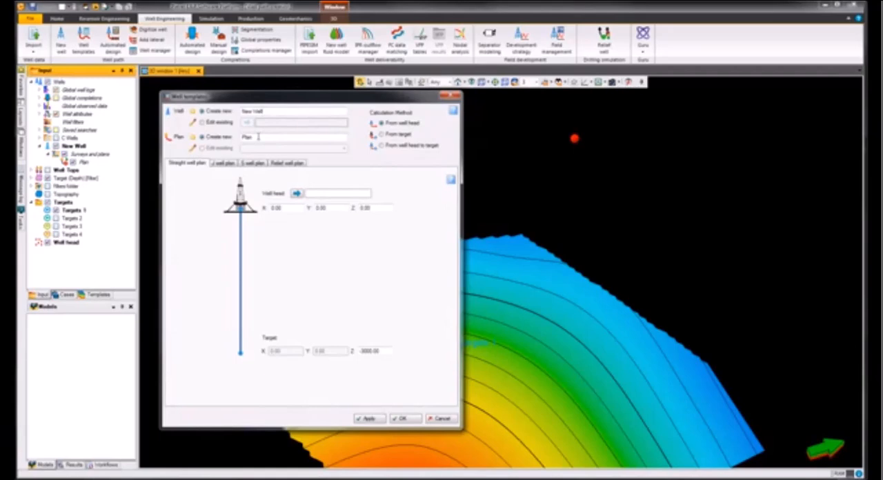
{"action": "mouse_move", "coordinate": [257, 155]}
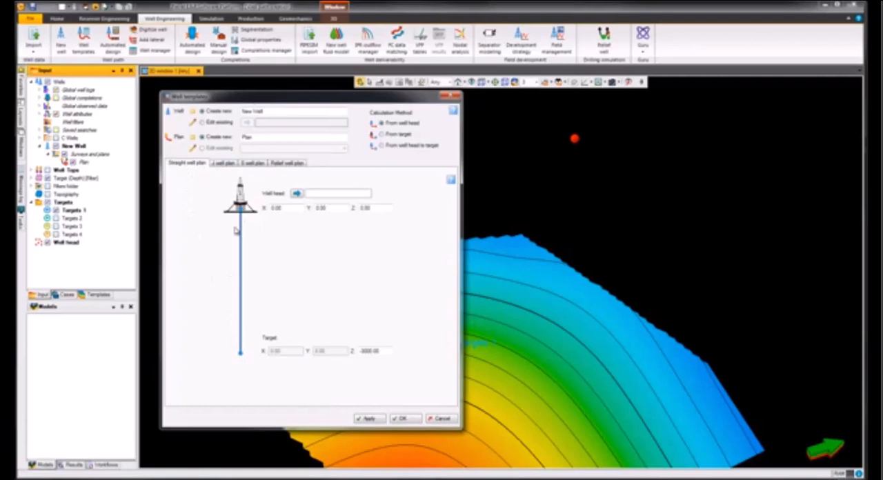
{"action": "left_click", "coordinate": [223, 162]}
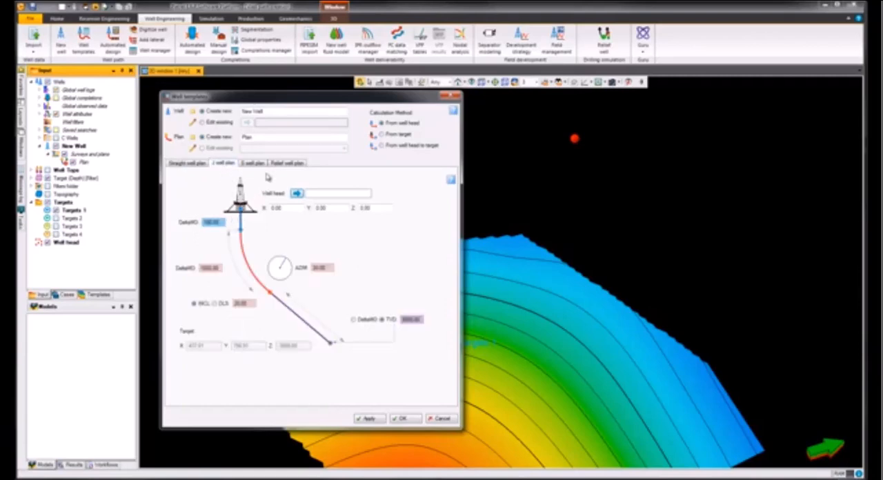
{"action": "left_click", "coordinate": [252, 162]}
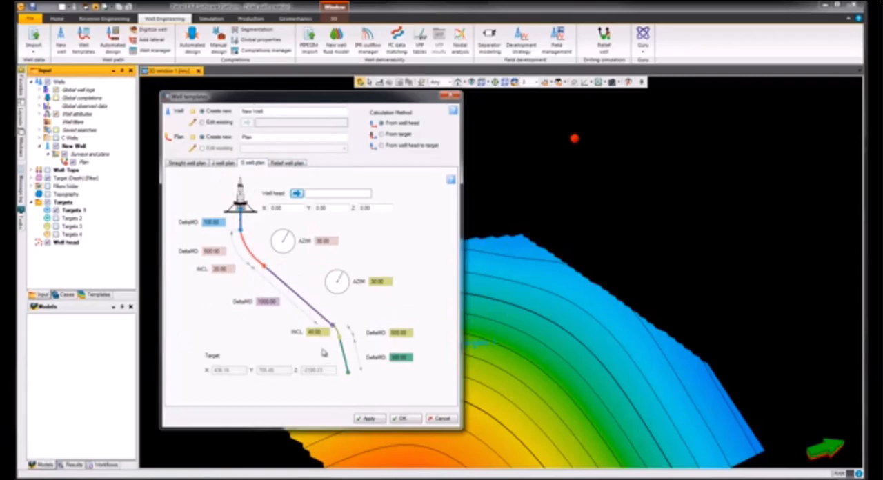
{"action": "left_click", "coordinate": [286, 162]}
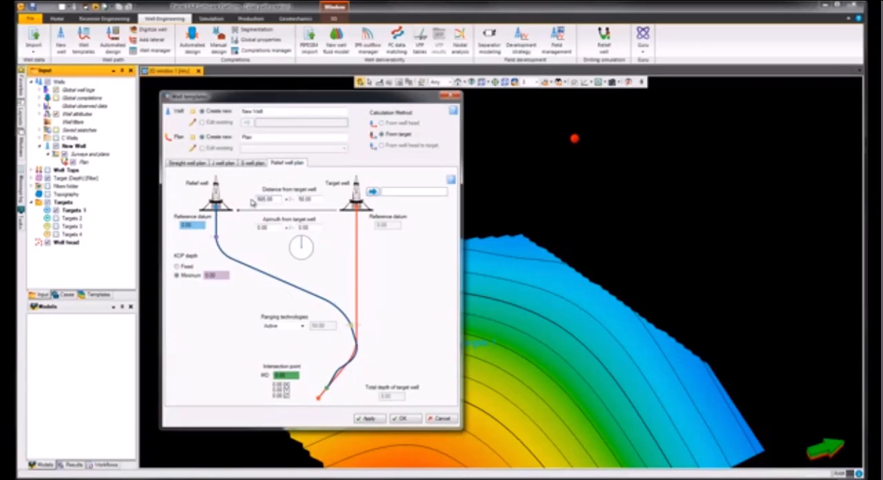
{"action": "mouse_move", "coordinate": [278, 307]}
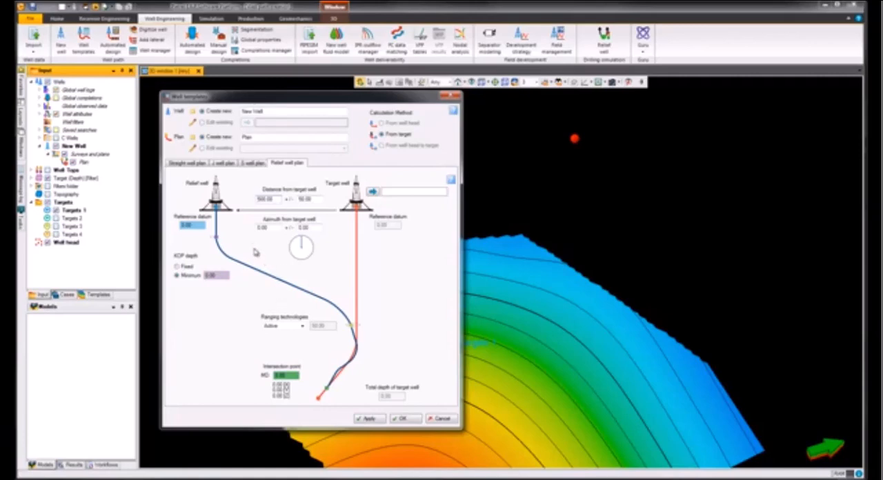
Step: Select the J template and set it to calculate from well head to target
{"action": "left_click", "coordinate": [222, 163]}
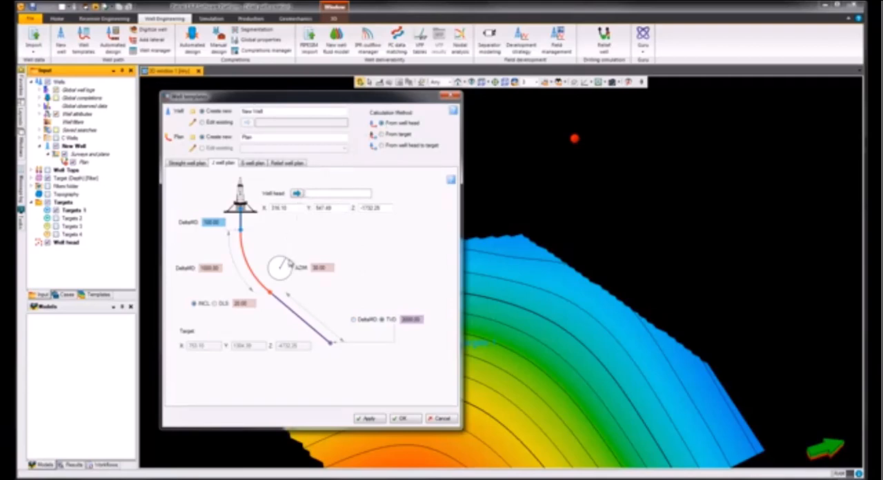
{"action": "mouse_move", "coordinate": [326, 351]}
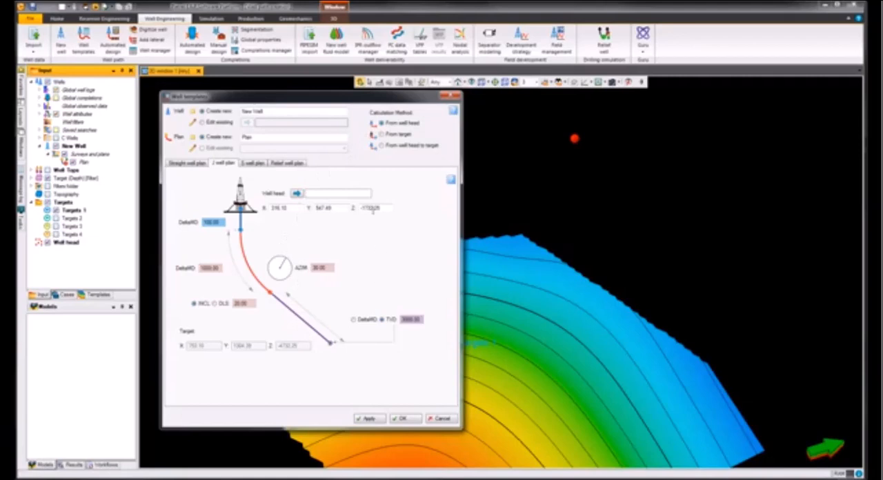
{"action": "left_click", "coordinate": [381, 134]}
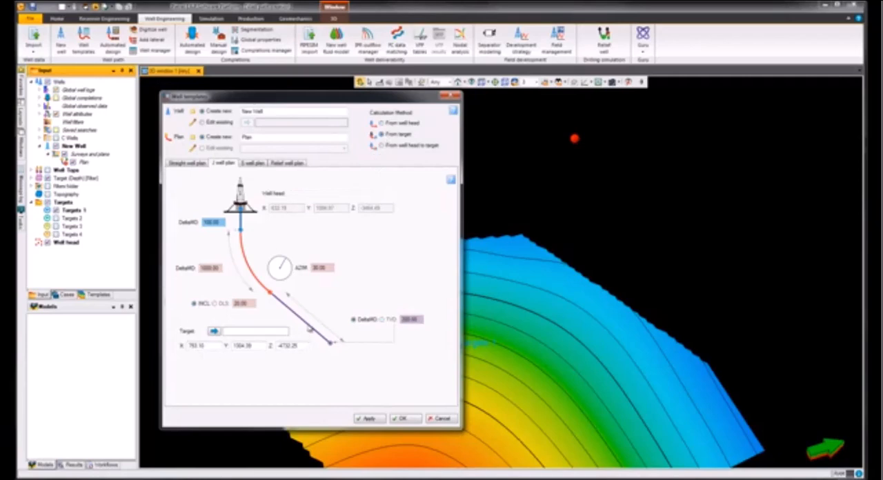
{"action": "mouse_move", "coordinate": [310, 241]}
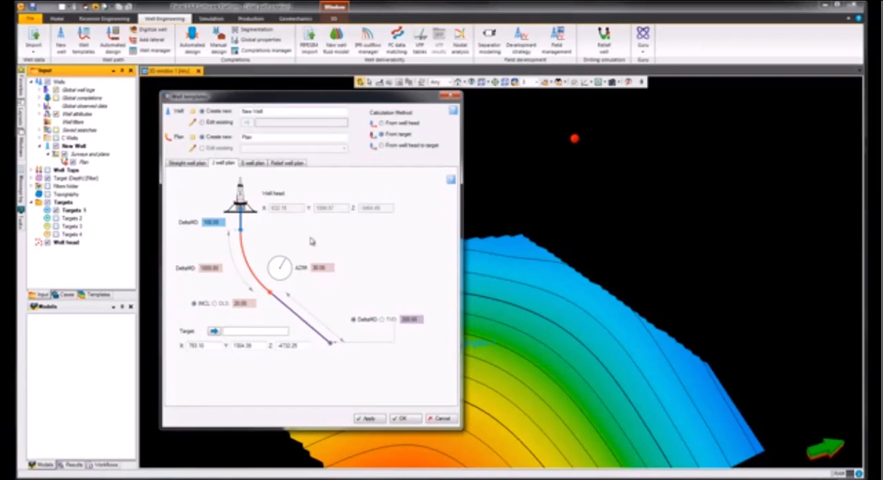
{"action": "mouse_move", "coordinate": [260, 315]}
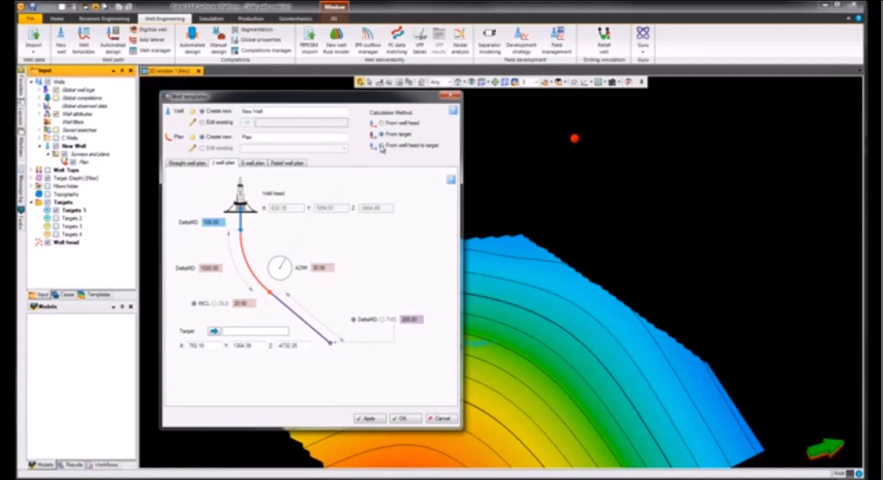
{"action": "left_click", "coordinate": [381, 145]}
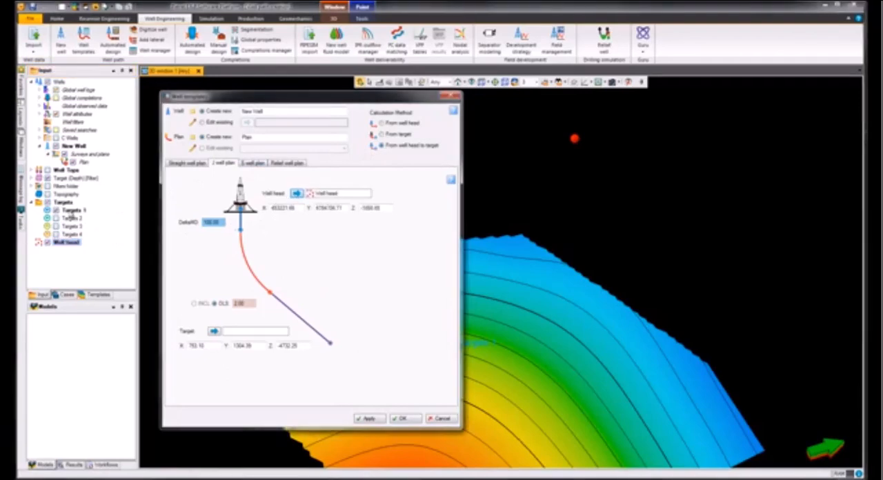
Step: Set Targets 1 as the target and create the J well plan
{"action": "left_click", "coordinate": [74, 210]}
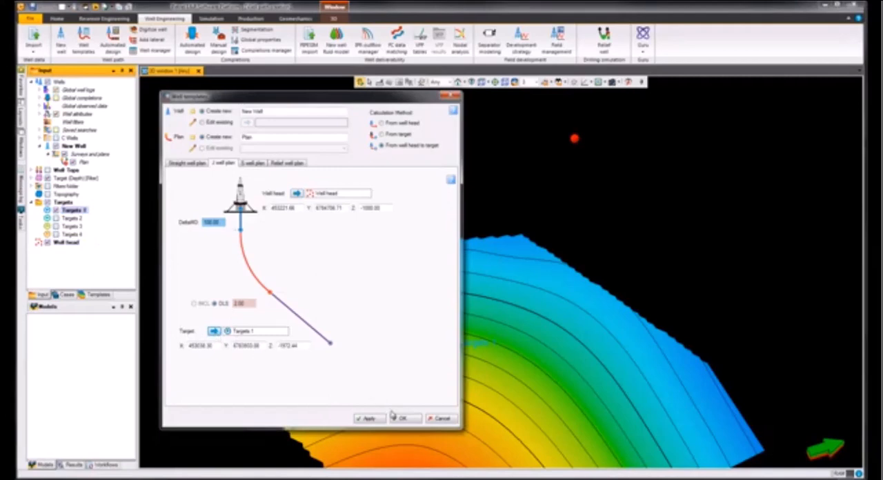
{"action": "left_click", "coordinate": [404, 419]}
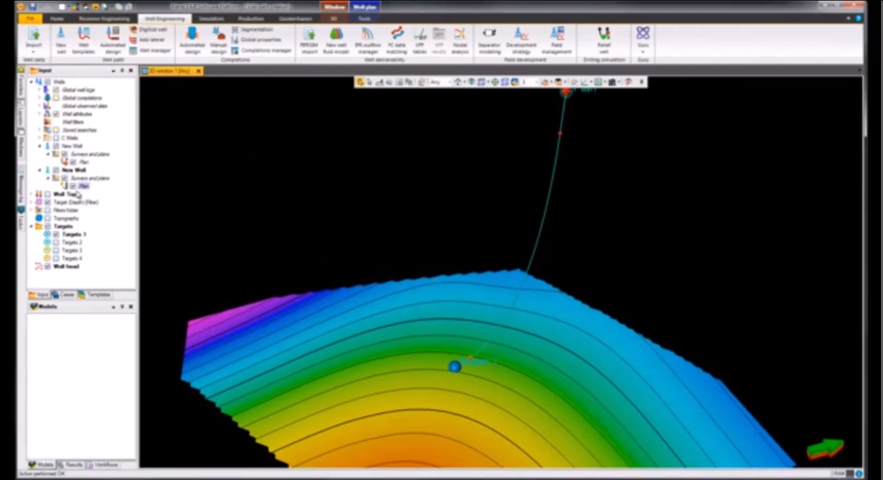
Step: Display Targets 2 in the 3D view and bring up the Plan's action menu
{"action": "left_click", "coordinate": [83, 186]}
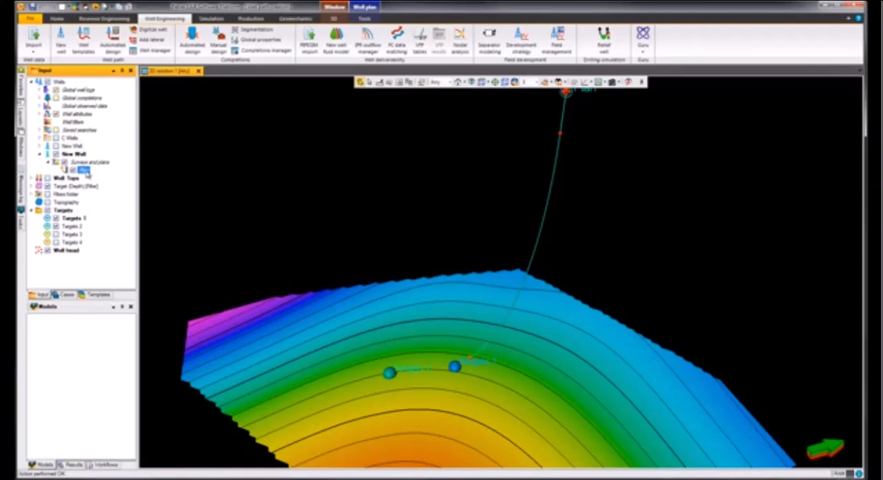
{"action": "right_click", "coordinate": [77, 170]}
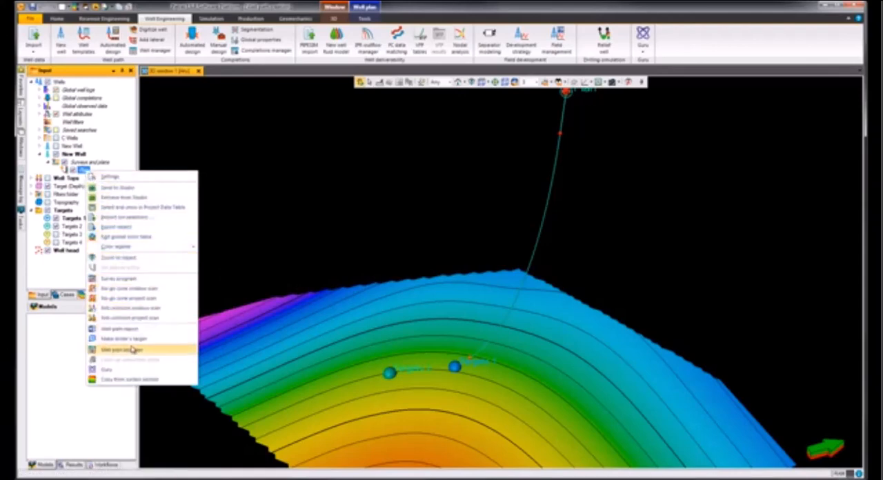
Step: Open the Well plan designer to add a curve ending at Targets 2
{"action": "left_click", "coordinate": [121, 350]}
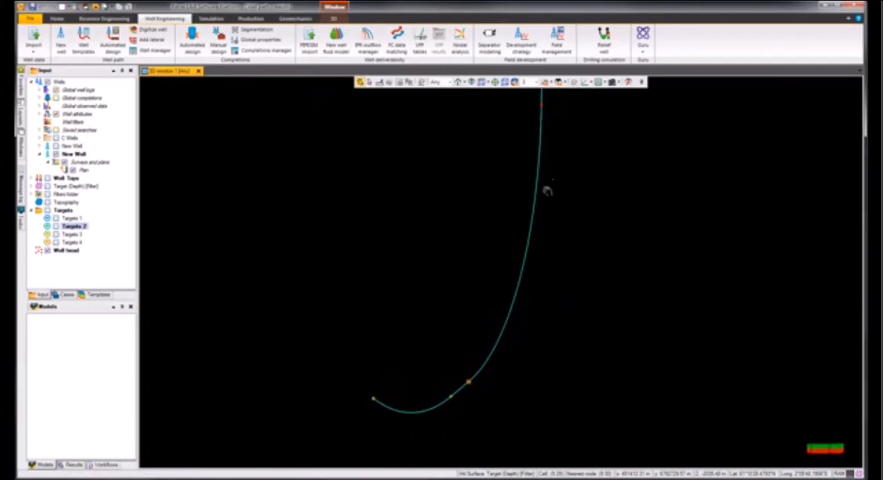
{"action": "mouse_move", "coordinate": [468, 386]}
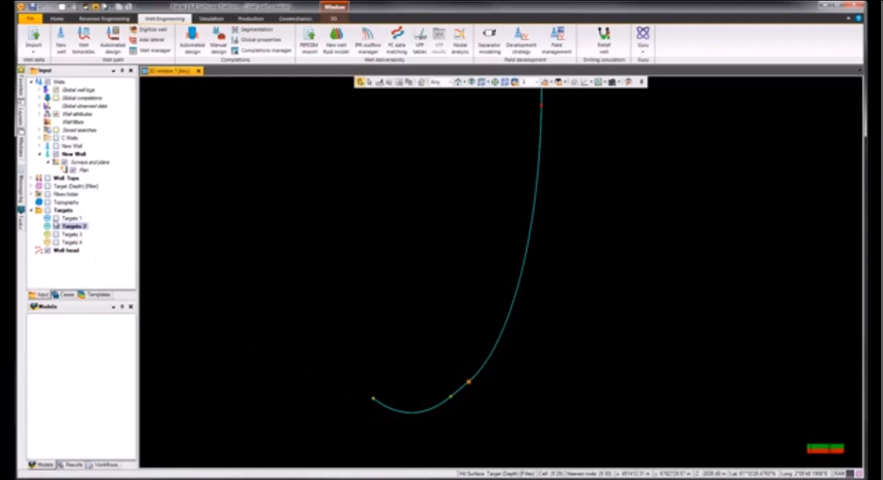
Step: Show Targets 1 and Targets 2 along the curved New Well trajectory
{"action": "left_click", "coordinate": [73, 226]}
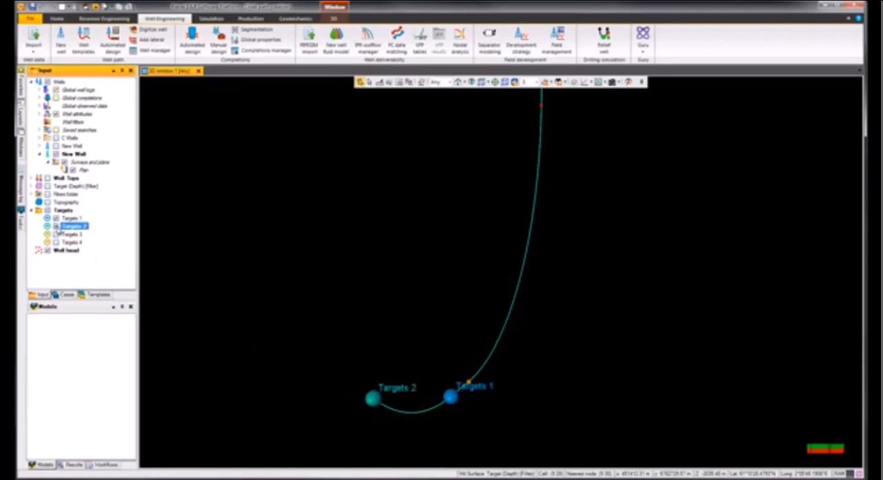
{"action": "mouse_move", "coordinate": [156, 165]}
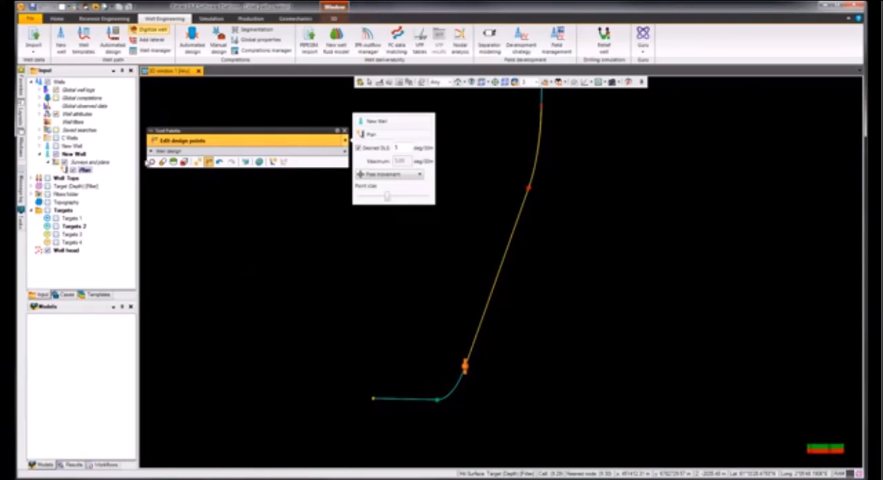
Step: Open the edited plan's design point table through Well plan designer
{"action": "right_click", "coordinate": [85, 170]}
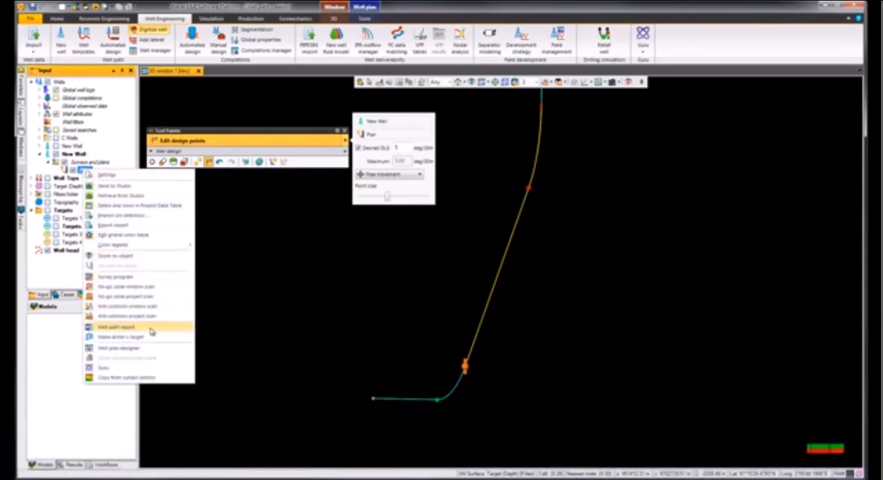
{"action": "left_click", "coordinate": [116, 326]}
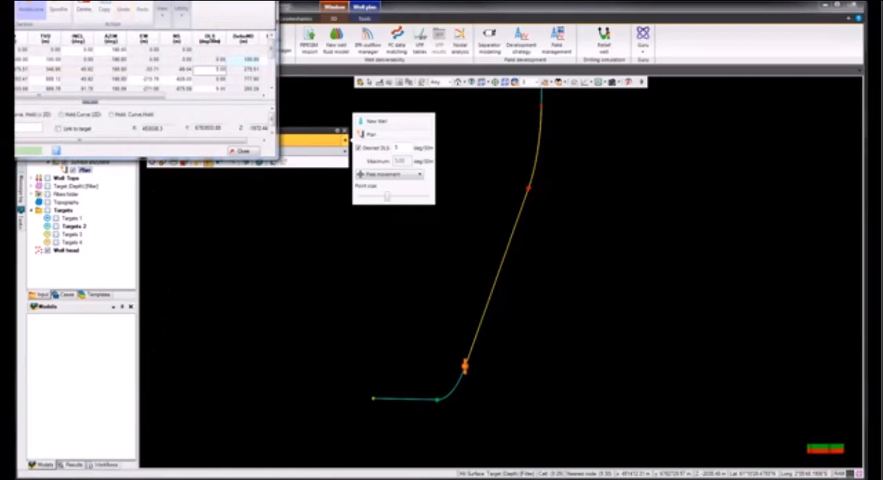